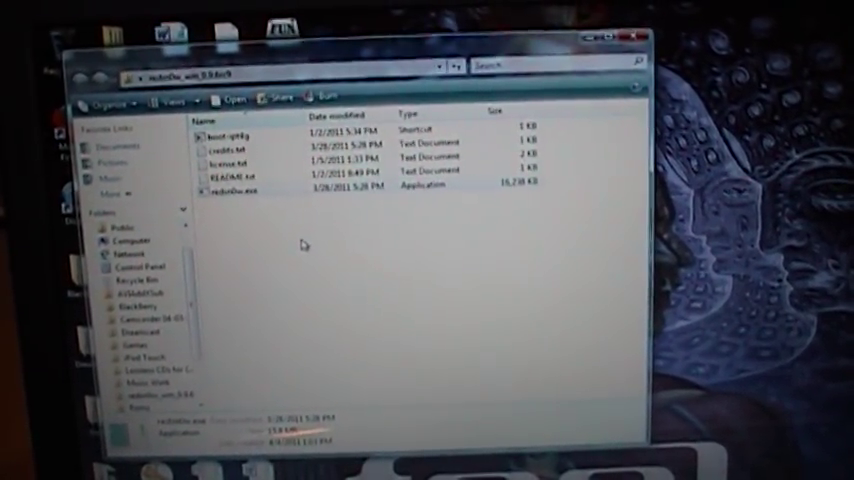
Bring up the context menu for redsn0w.exe in the redsn0w folder
{"action": "right_click", "coordinate": [234, 192]}
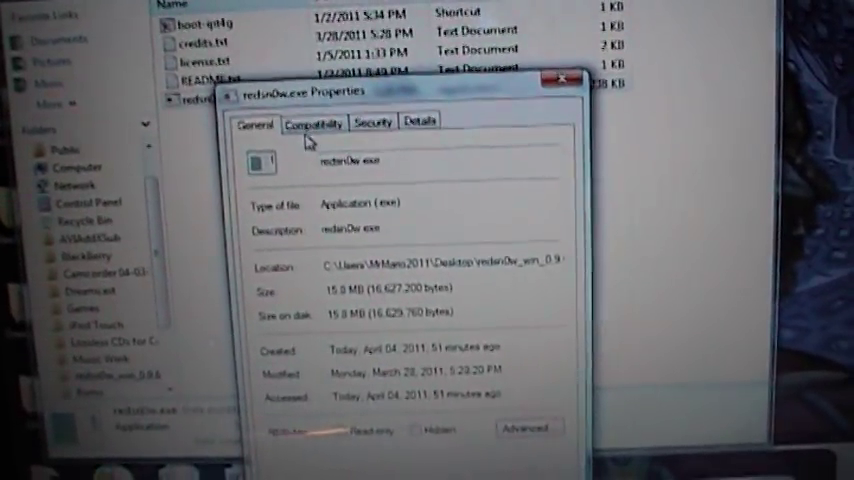
{"action": "left_click", "coordinate": [312, 122]}
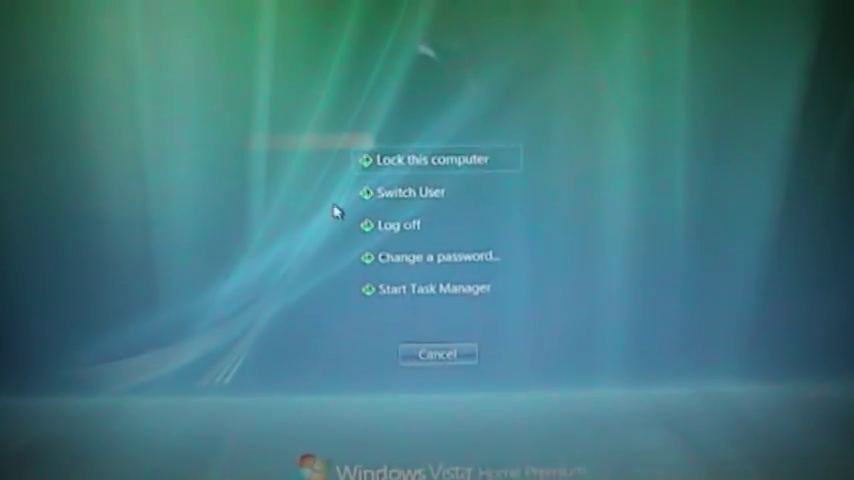
Launch Task Manager from the Vista security screen
{"action": "left_click", "coordinate": [434, 288]}
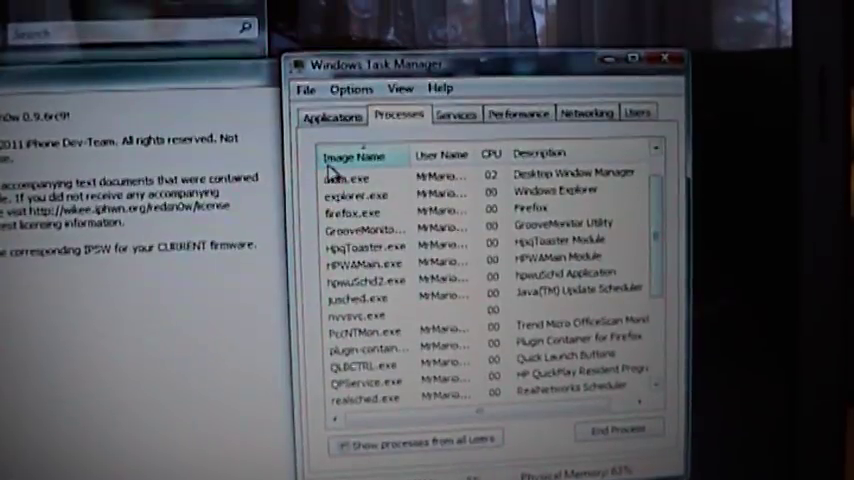
On the Processes tab, bring up the context menu for the redsn0w.exe process
{"action": "left_click", "coordinate": [344, 116]}
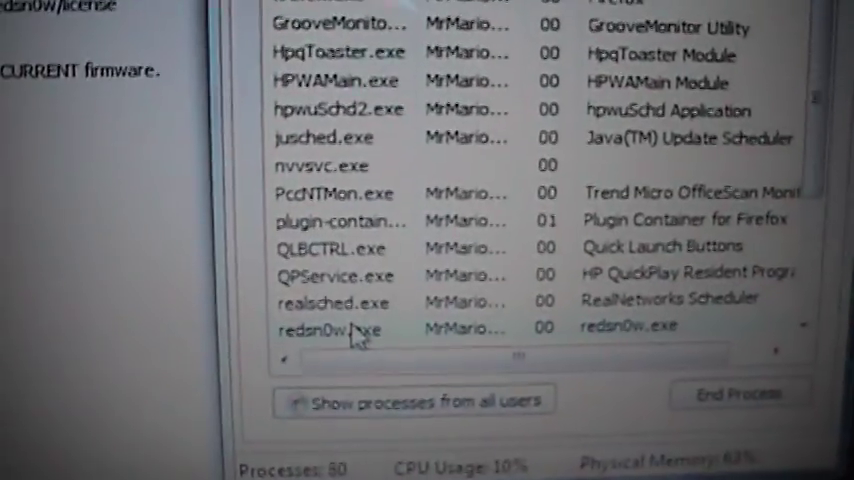
{"action": "right_click", "coordinate": [330, 328]}
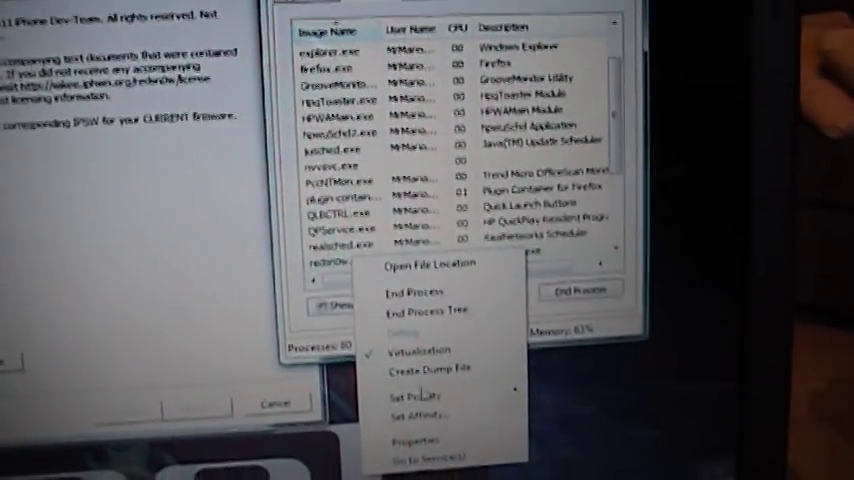